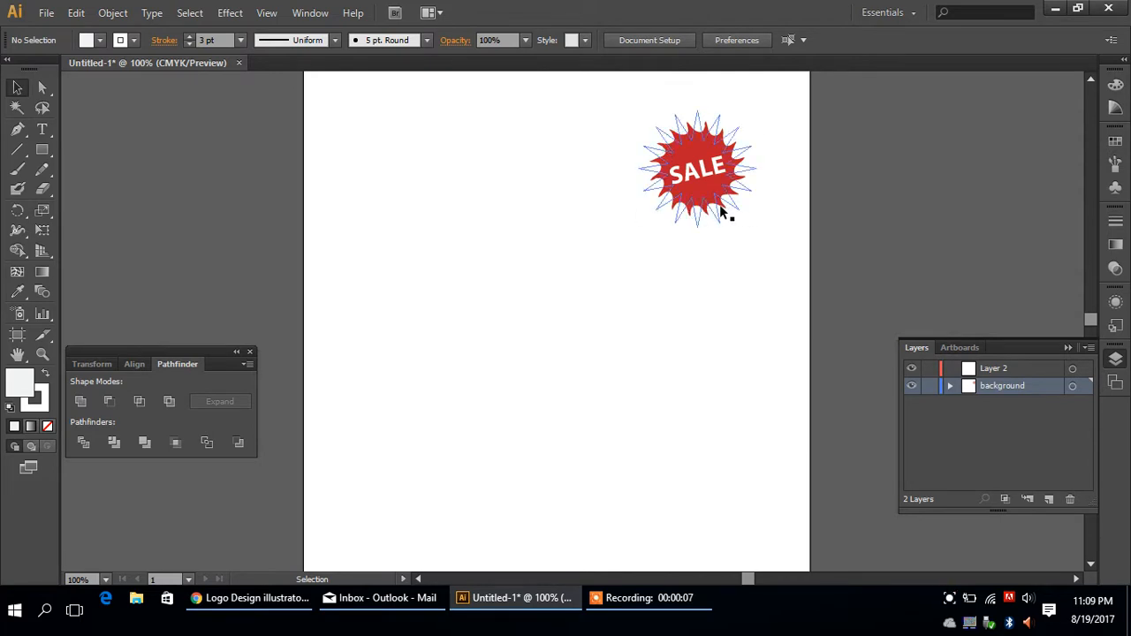
mouse_move(720, 228)
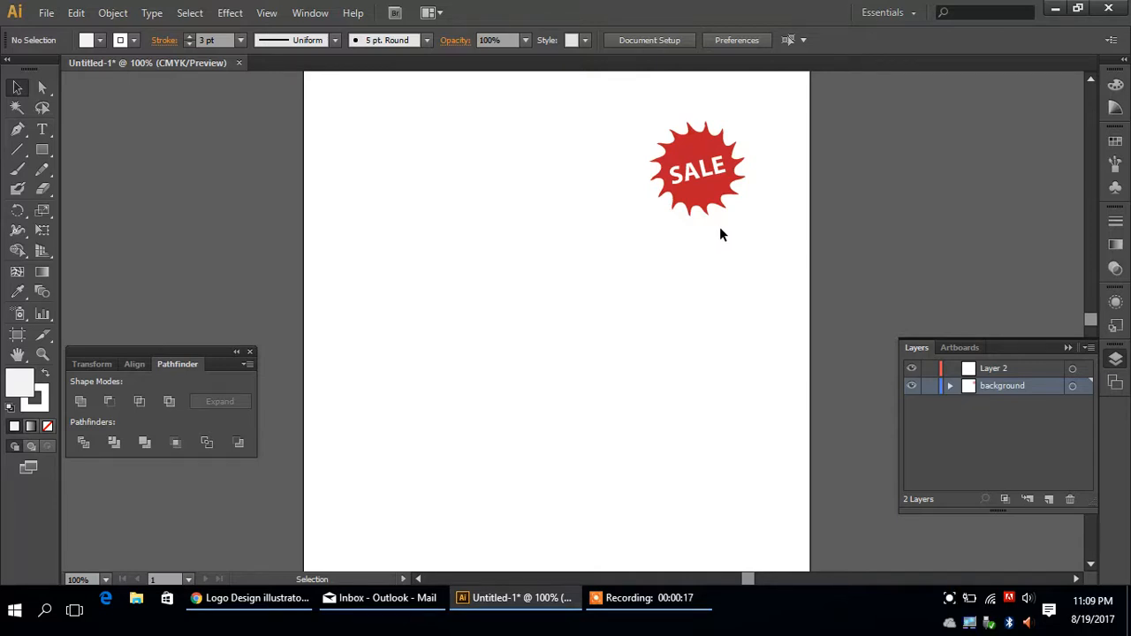
mouse_move(714, 234)
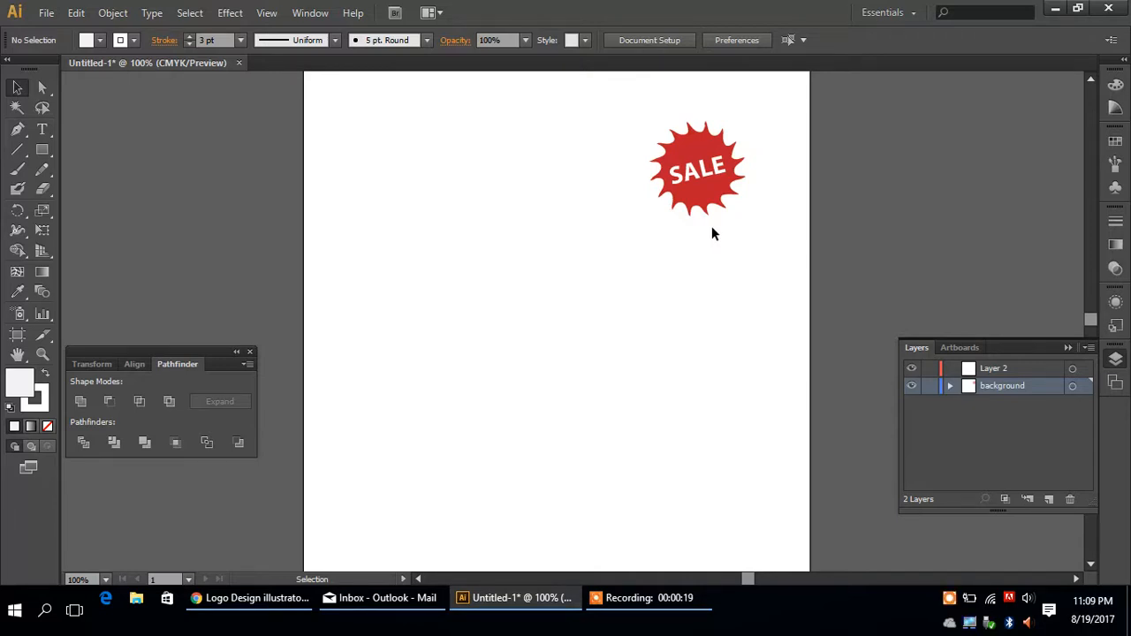
mouse_move(621, 219)
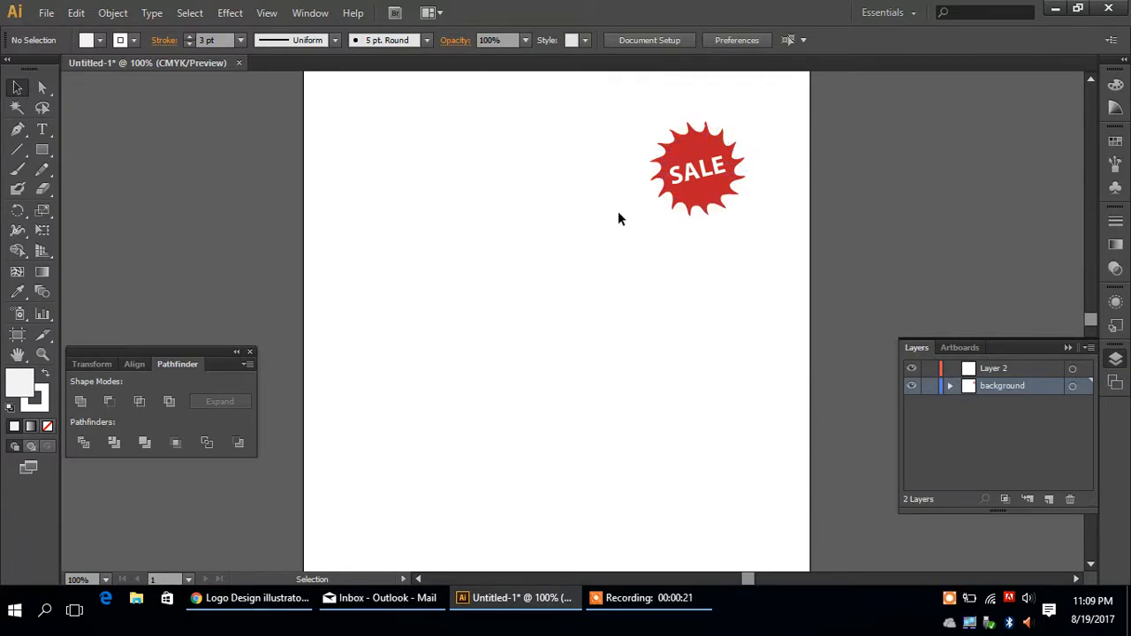
mouse_move(63, 165)
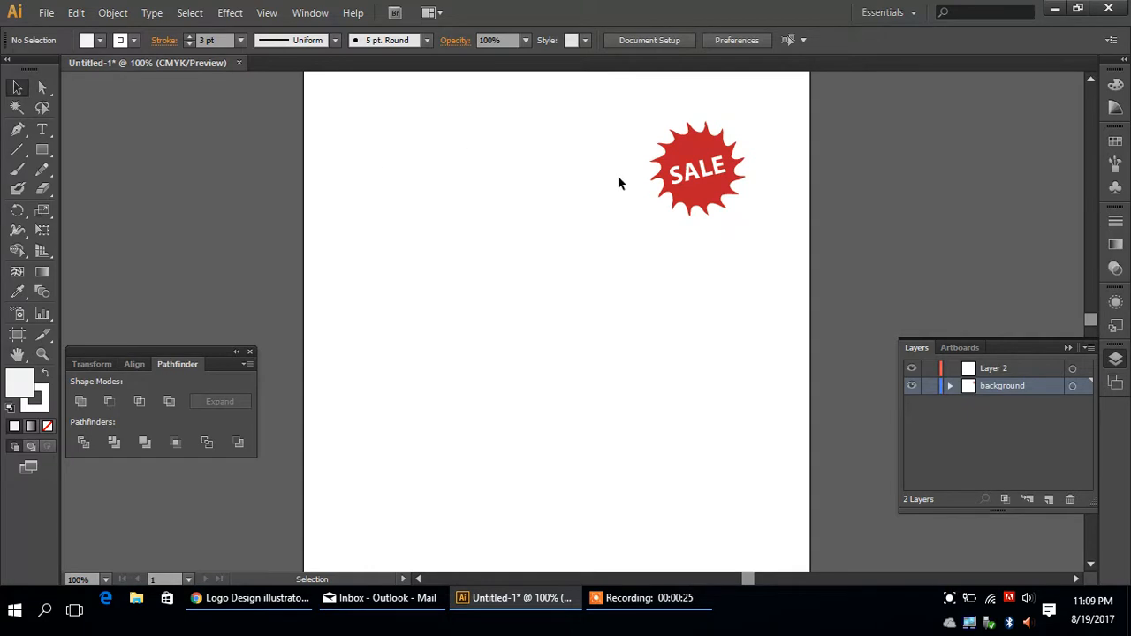
mouse_move(615, 193)
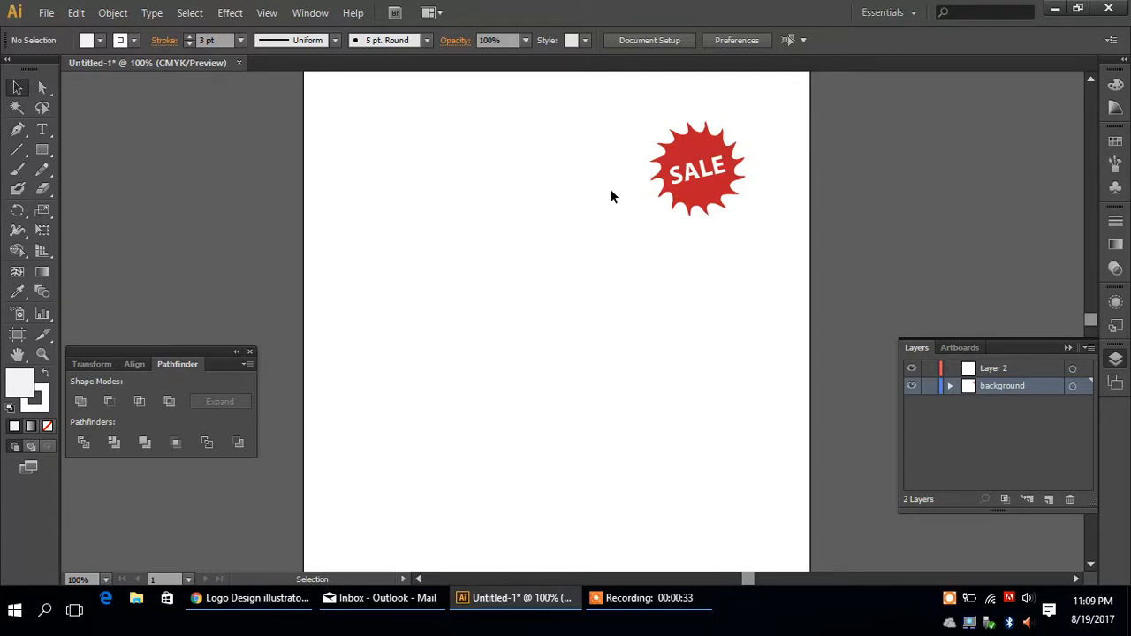
Draw a 16-point star with 102.46 pt and 51.23 pt radii left of the badge
left_click(698, 168)
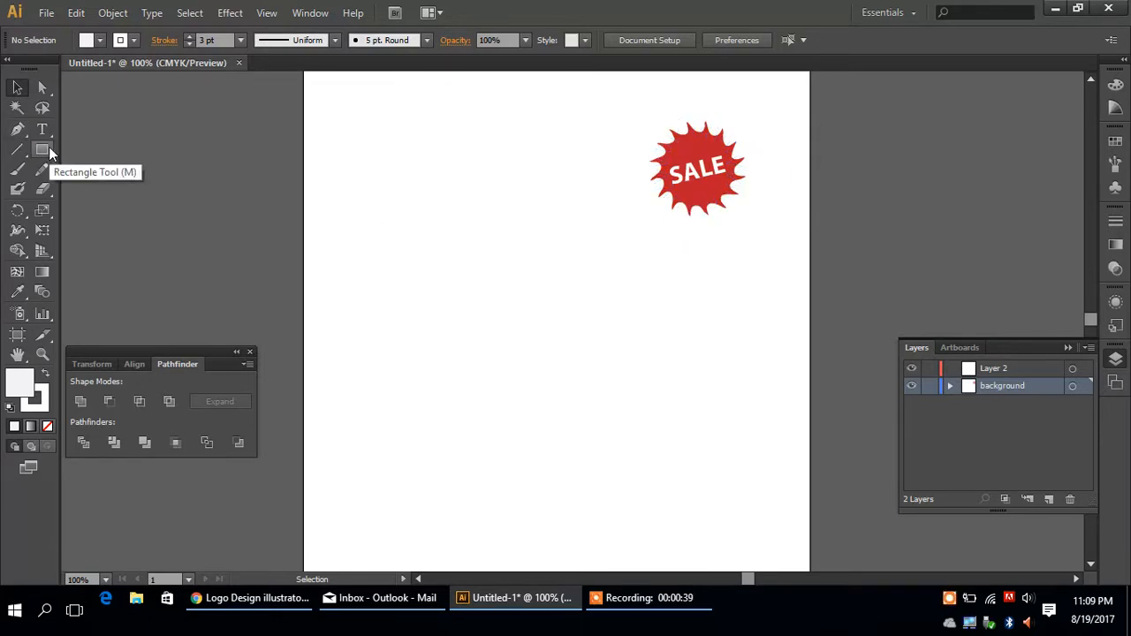
left_click(41, 149)
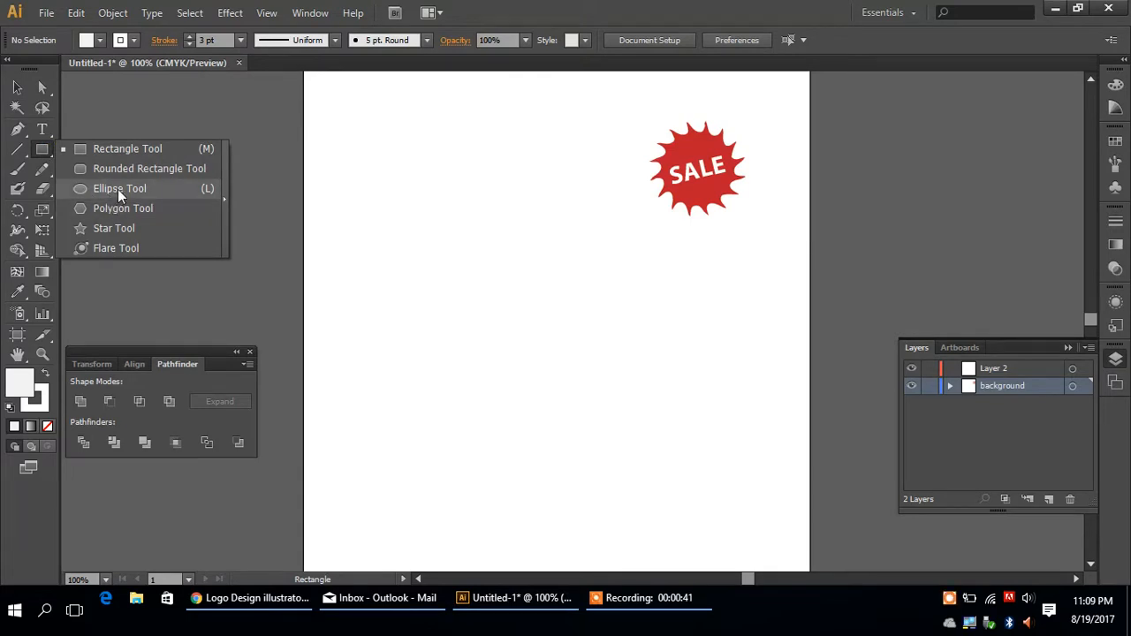
mouse_move(124, 240)
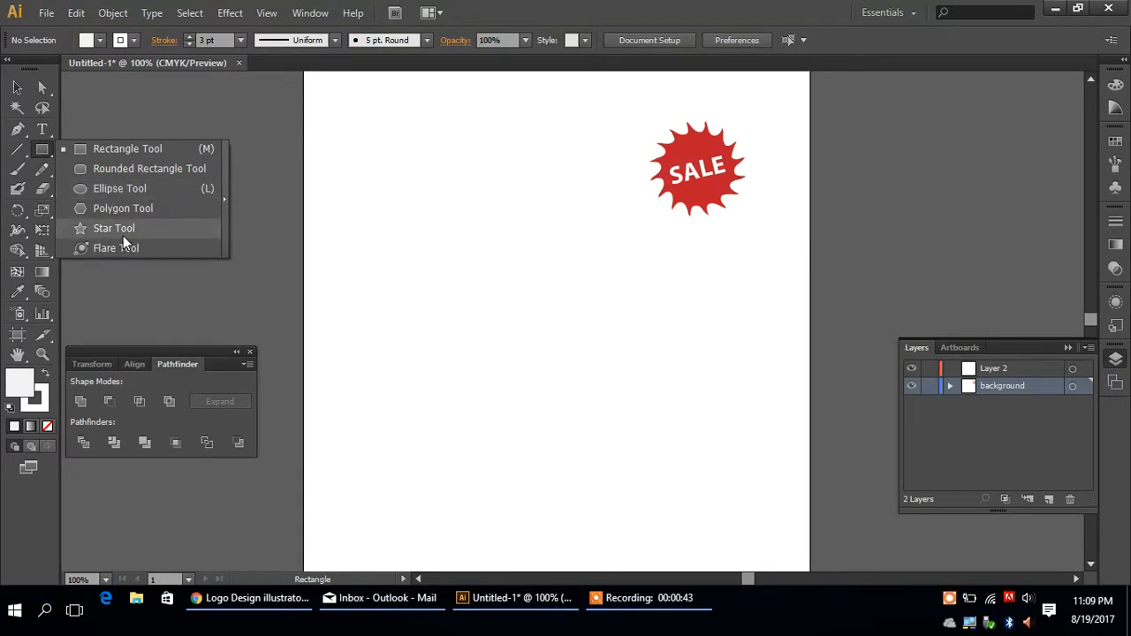
left_click(113, 228)
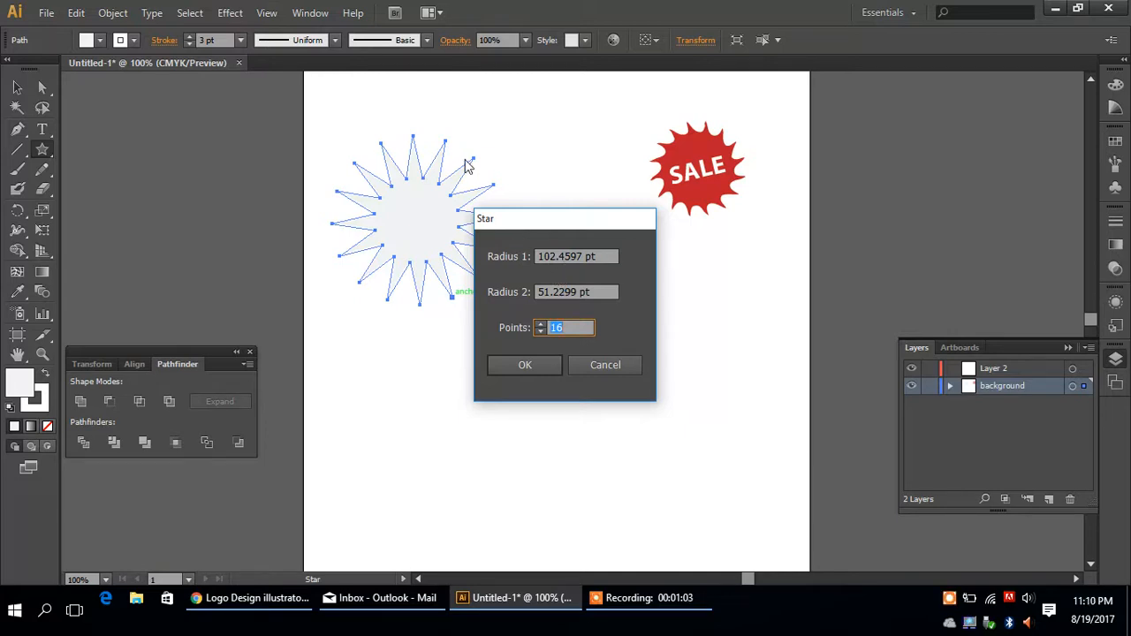
mouse_move(446, 149)
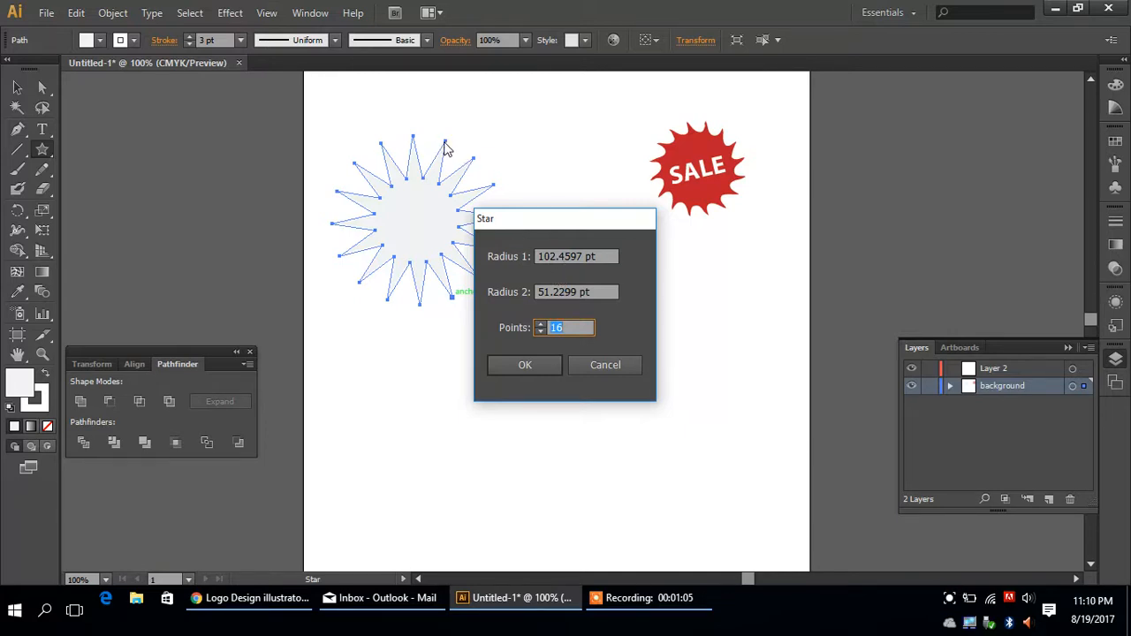
mouse_move(440, 159)
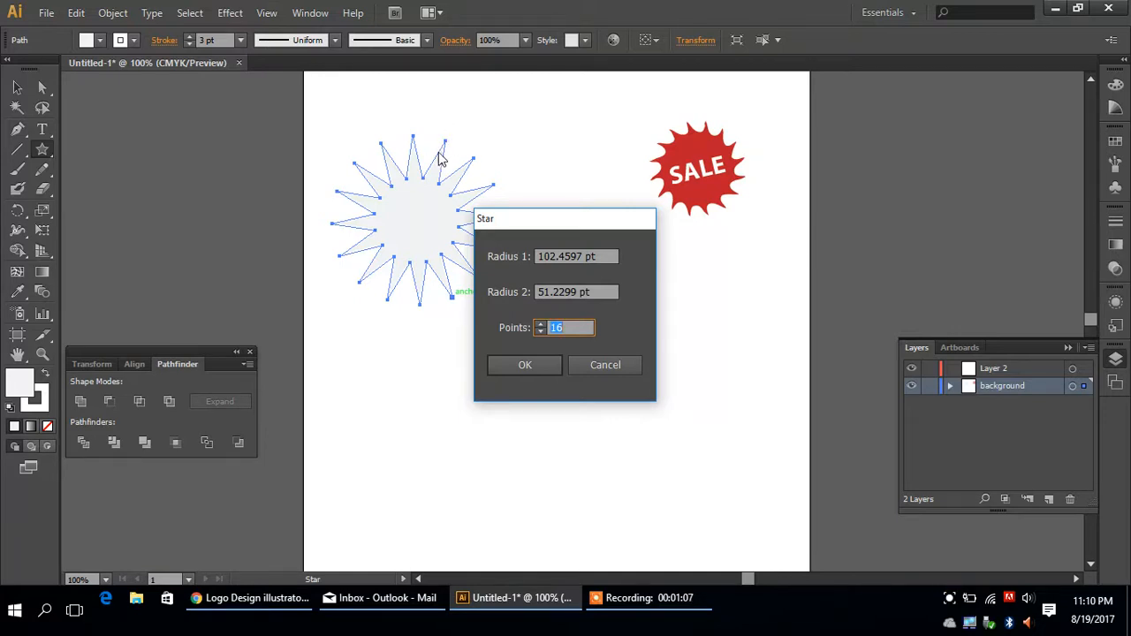
mouse_move(424, 188)
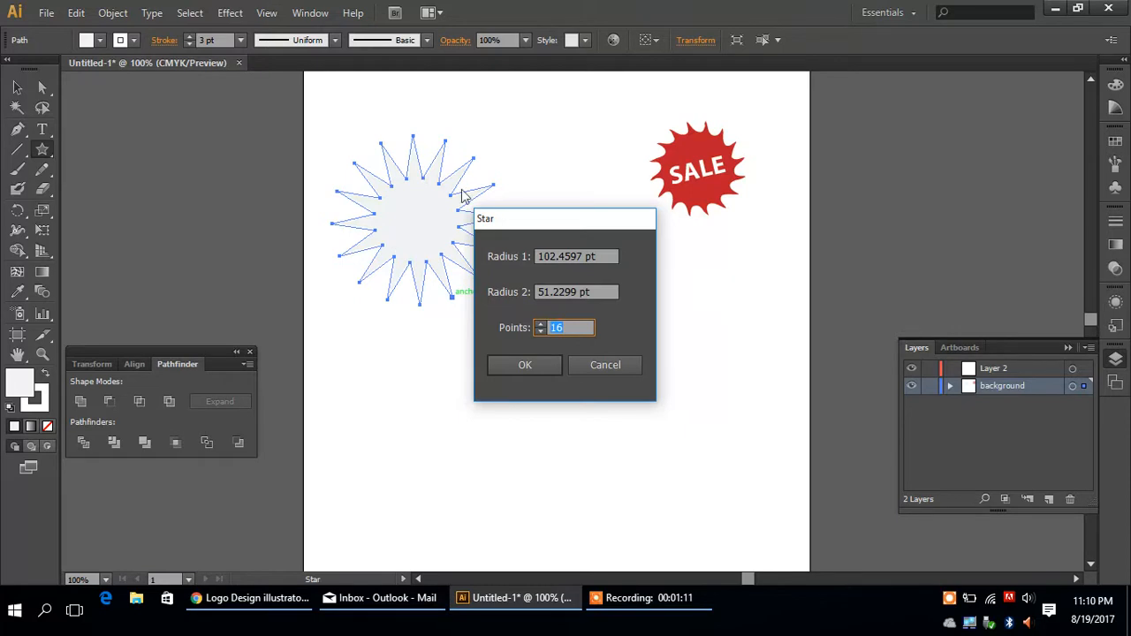
mouse_move(426, 225)
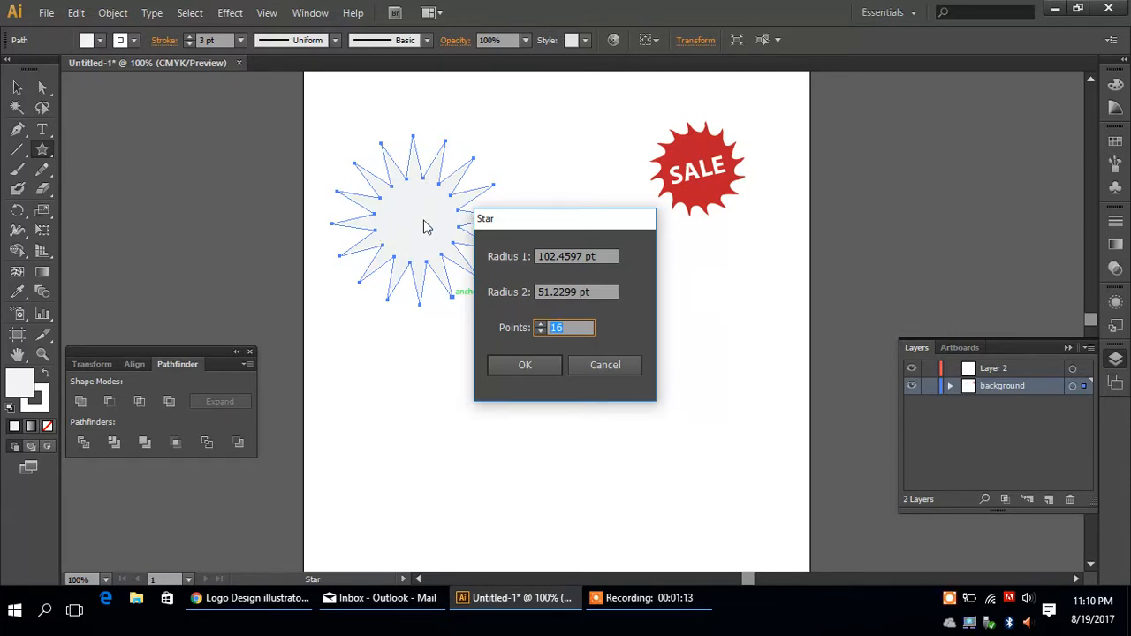
mouse_move(502, 281)
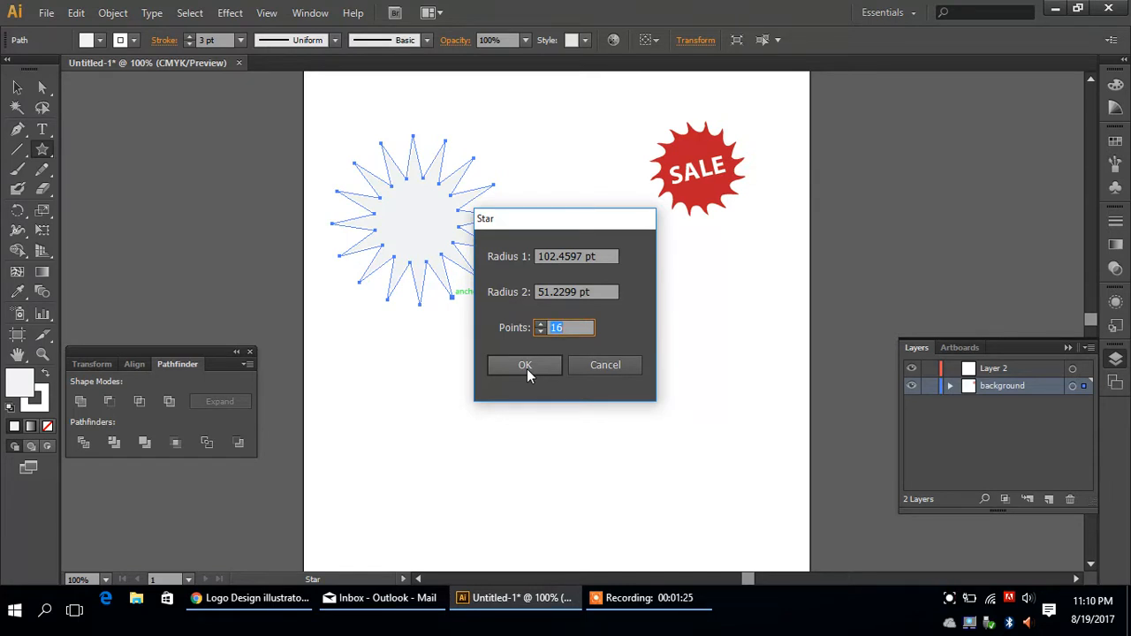
left_click(525, 365)
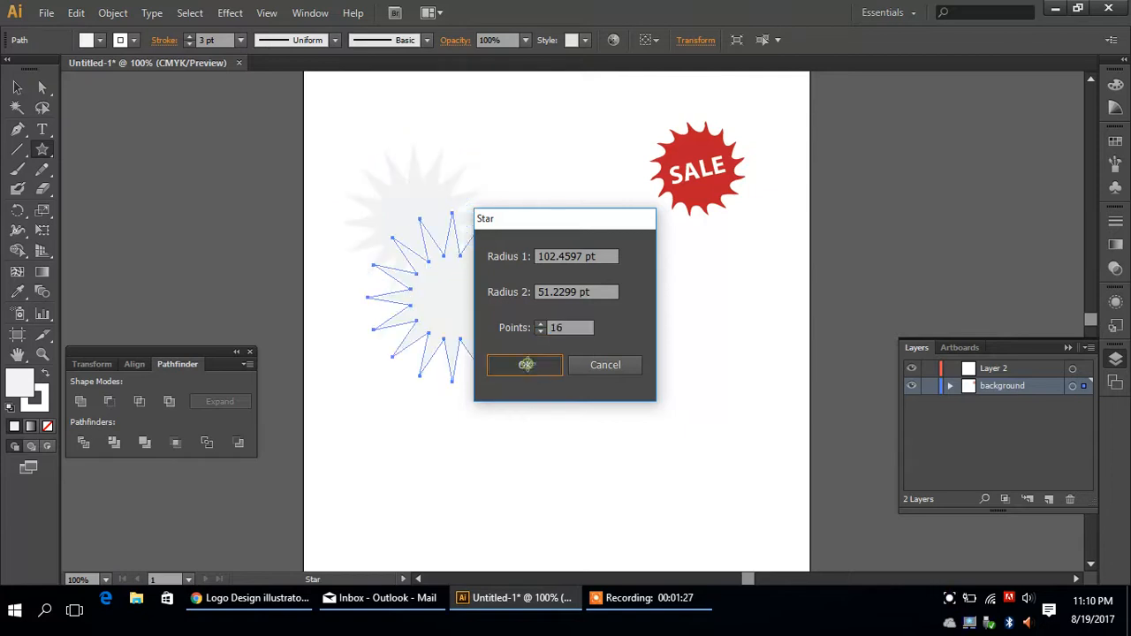
Eyedrop the badge's red fill onto the star and nudge it lower right
left_click(525, 365)
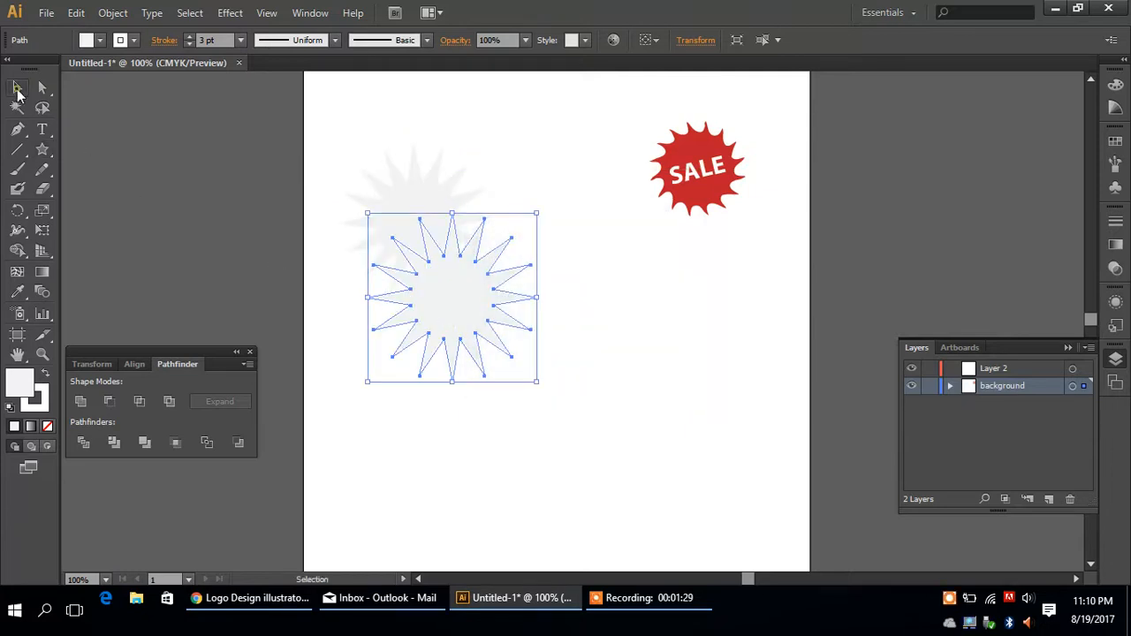
left_click_drag(452, 297, 589, 382)
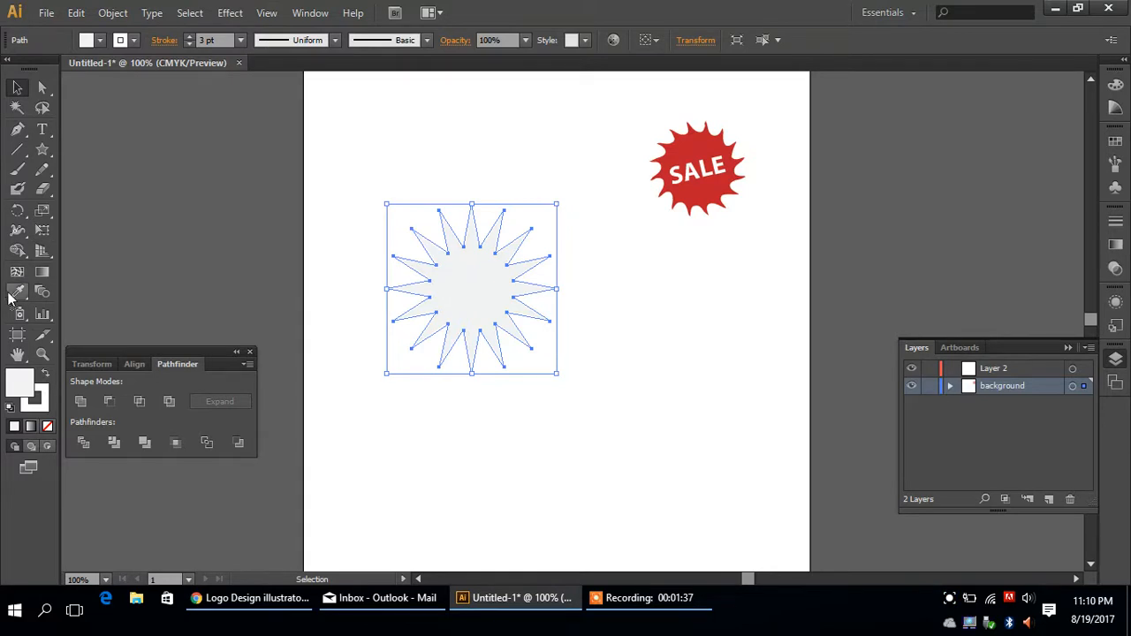
left_click(90, 41)
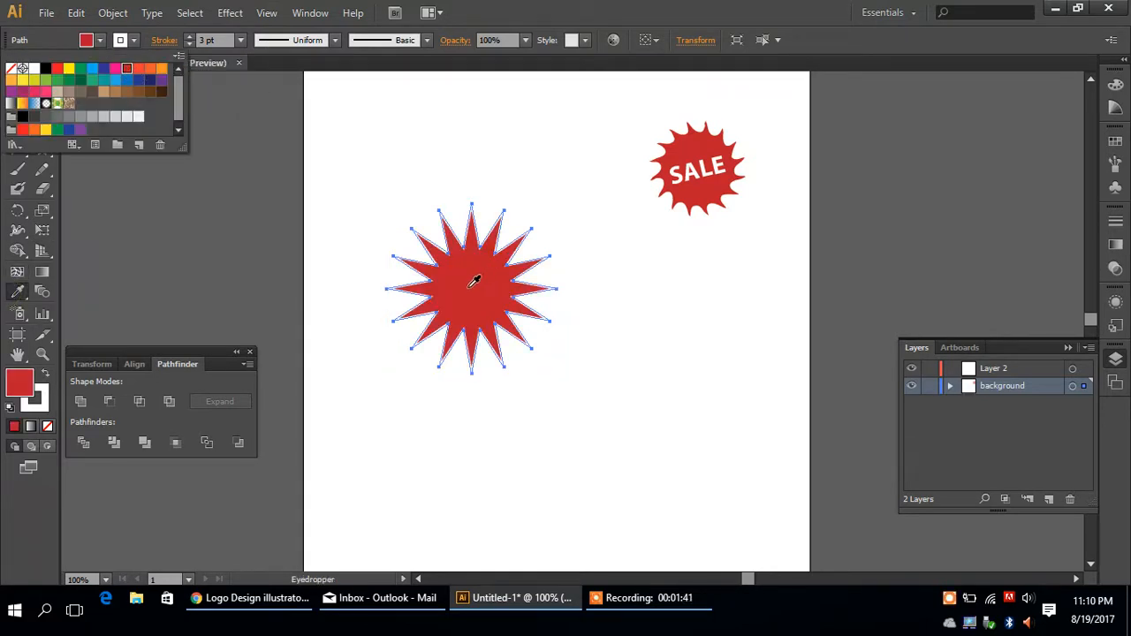
mouse_move(475, 257)
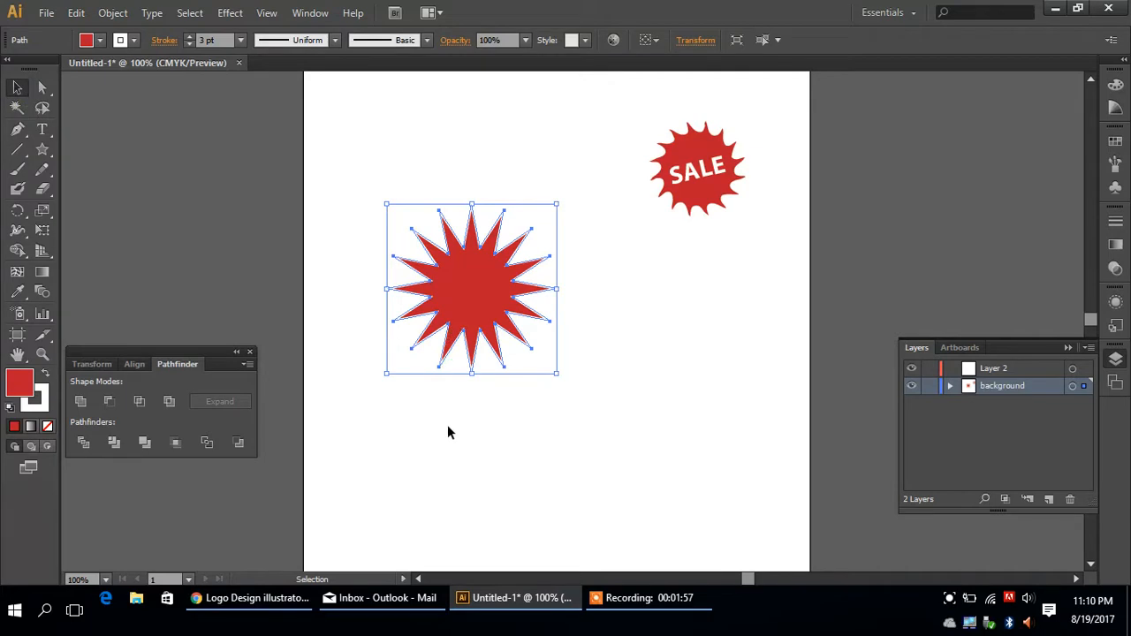
left_click_drag(471, 289, 498, 314)
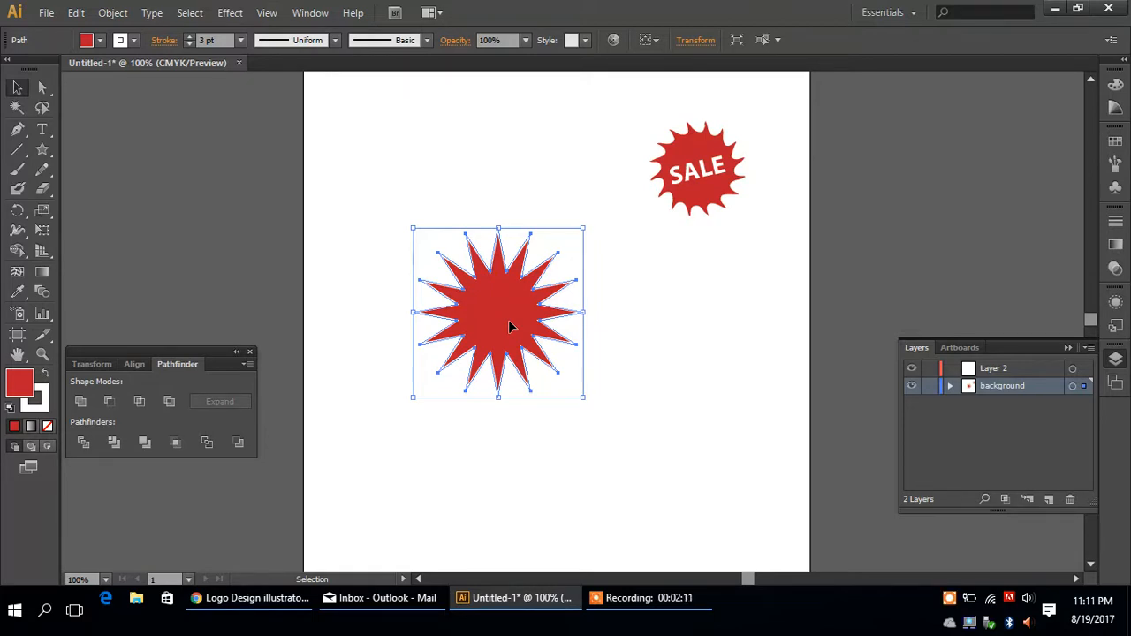
mouse_move(469, 296)
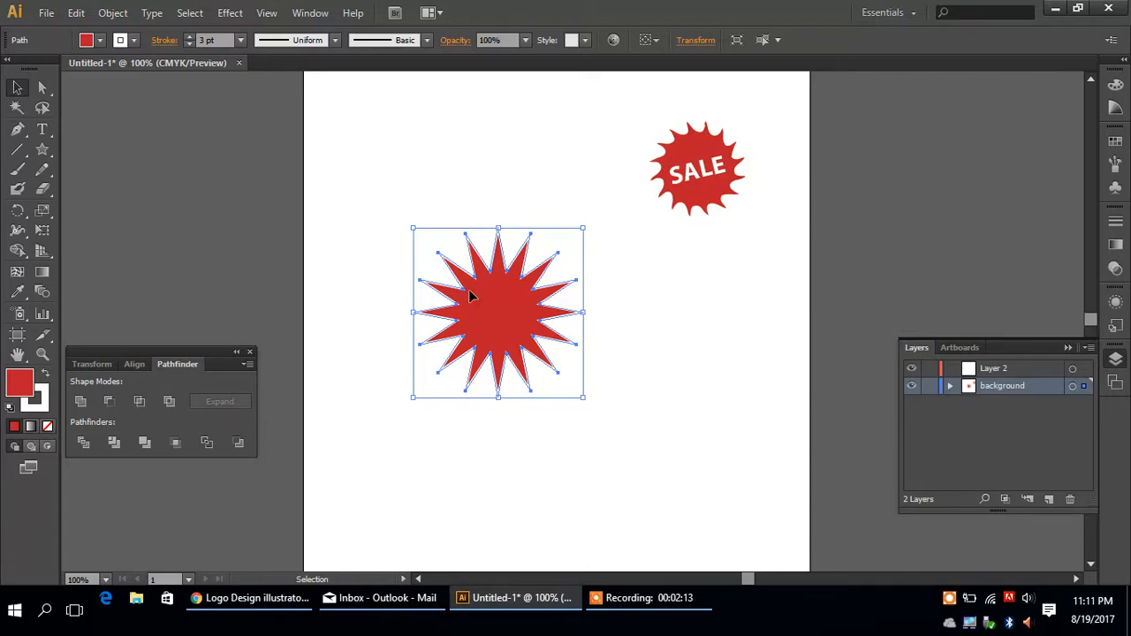
Apply a 19 pt Round Corners effect to the red starburst, then deselect
left_click(229, 13)
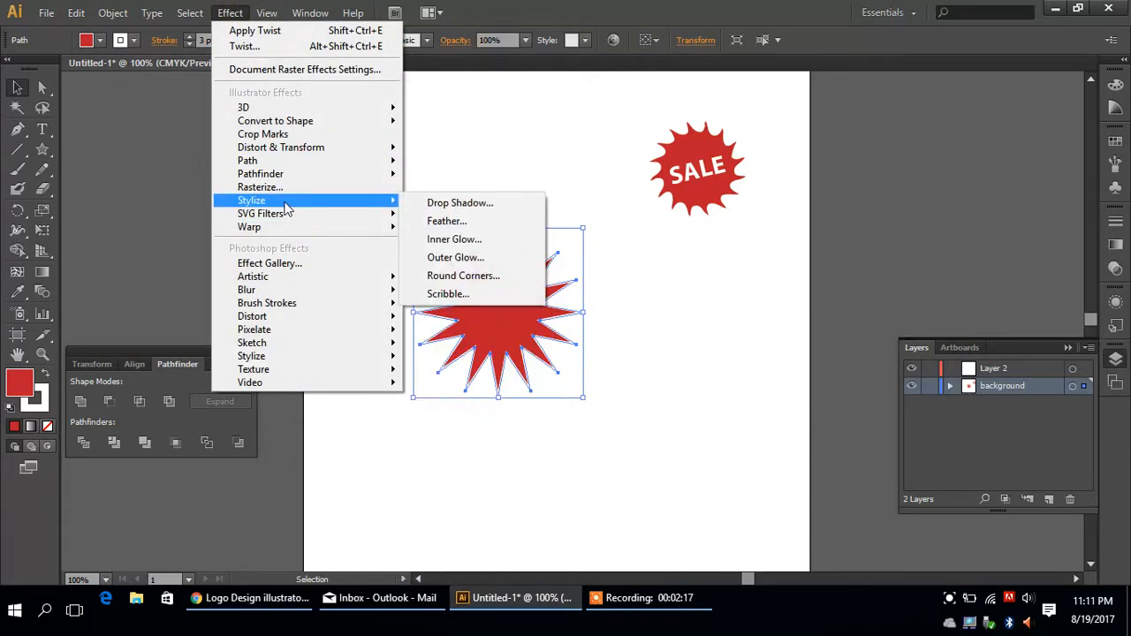
mouse_move(463, 276)
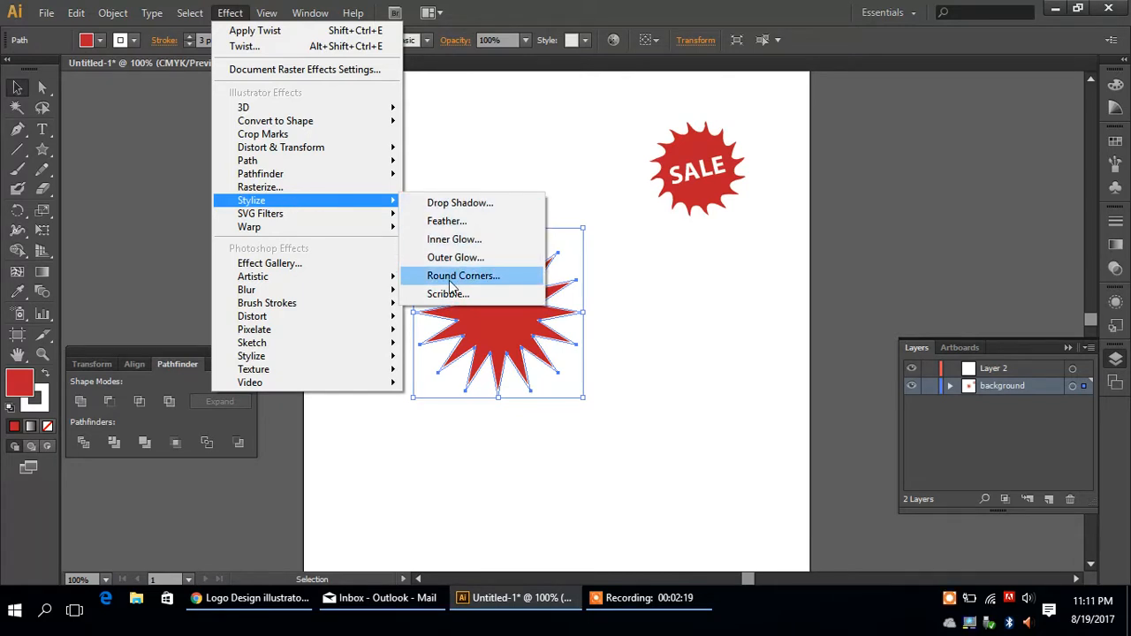
left_click(463, 275)
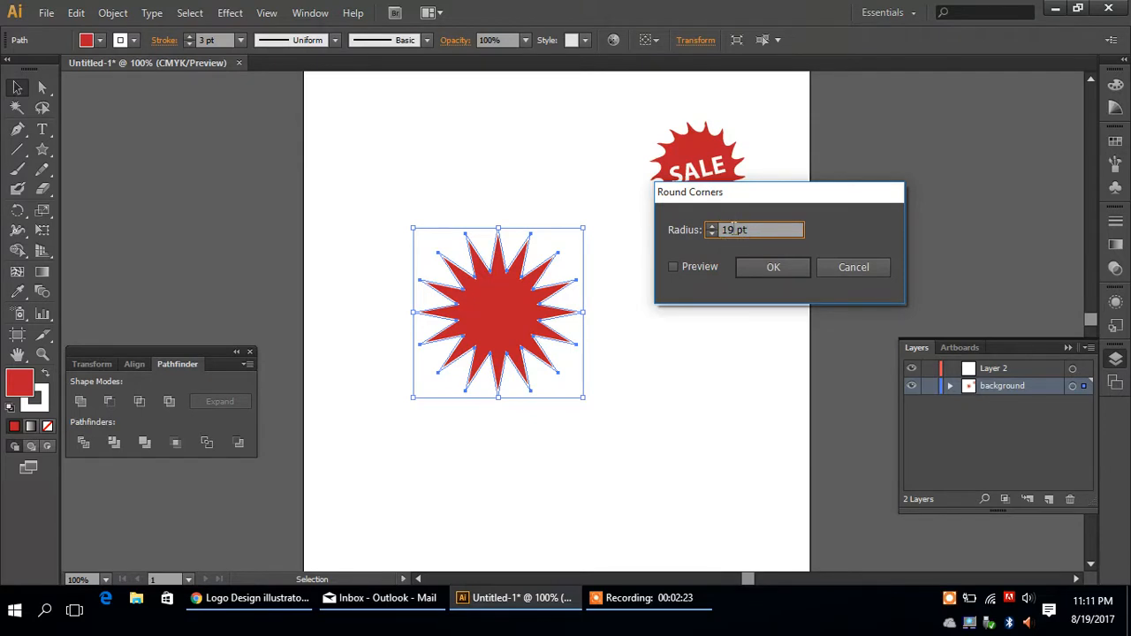
left_click(673, 266)
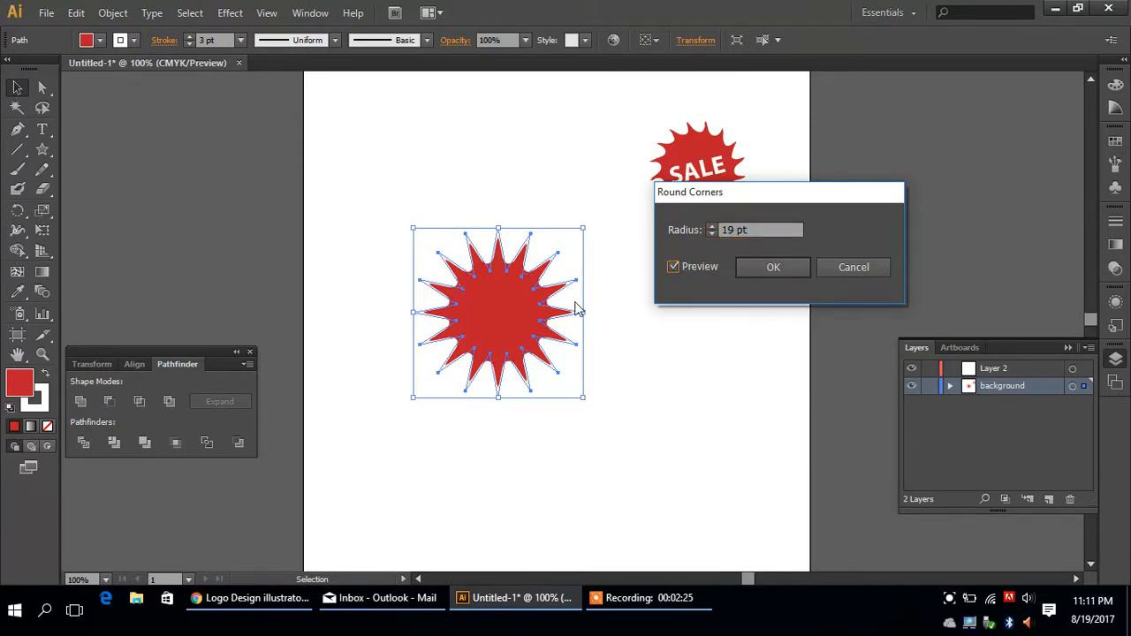
mouse_move(475, 316)
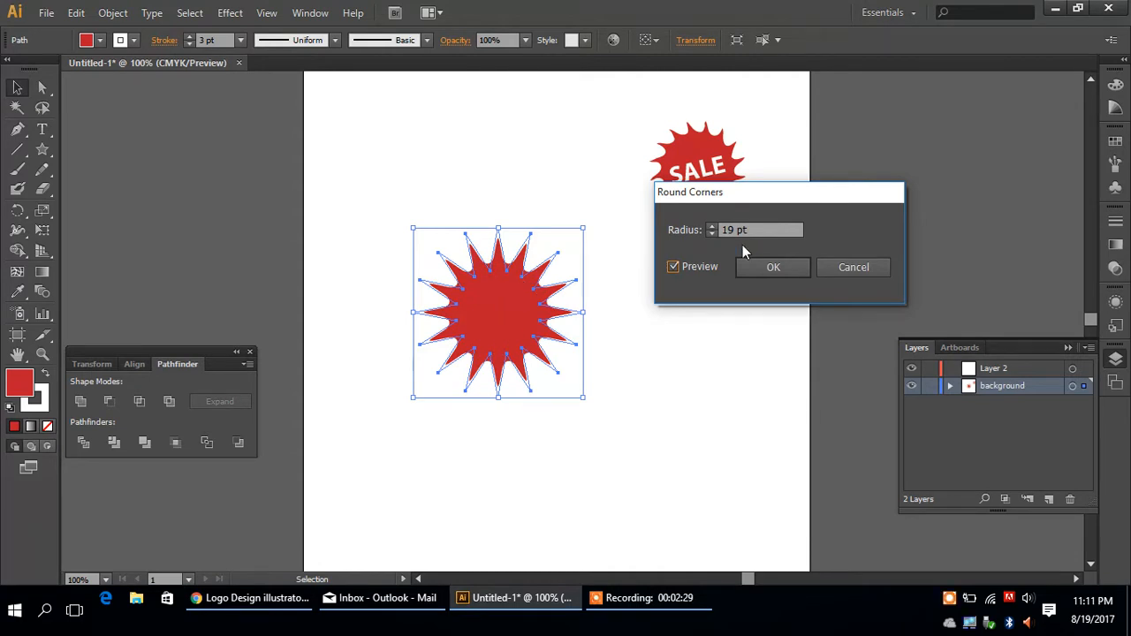
left_click(772, 267)
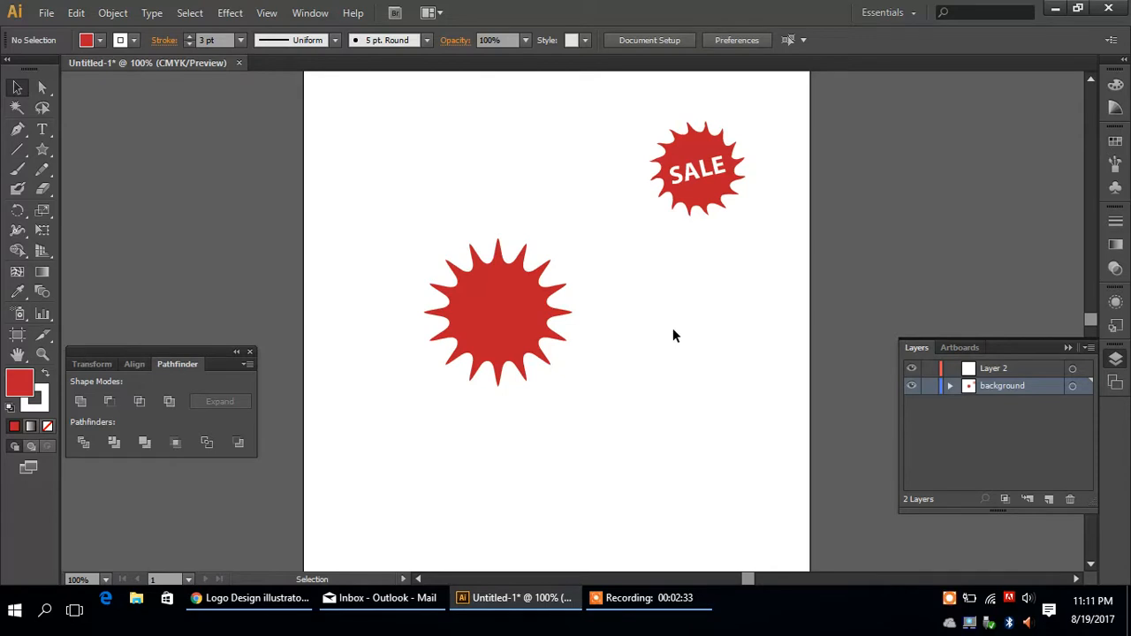
left_click(511, 313)
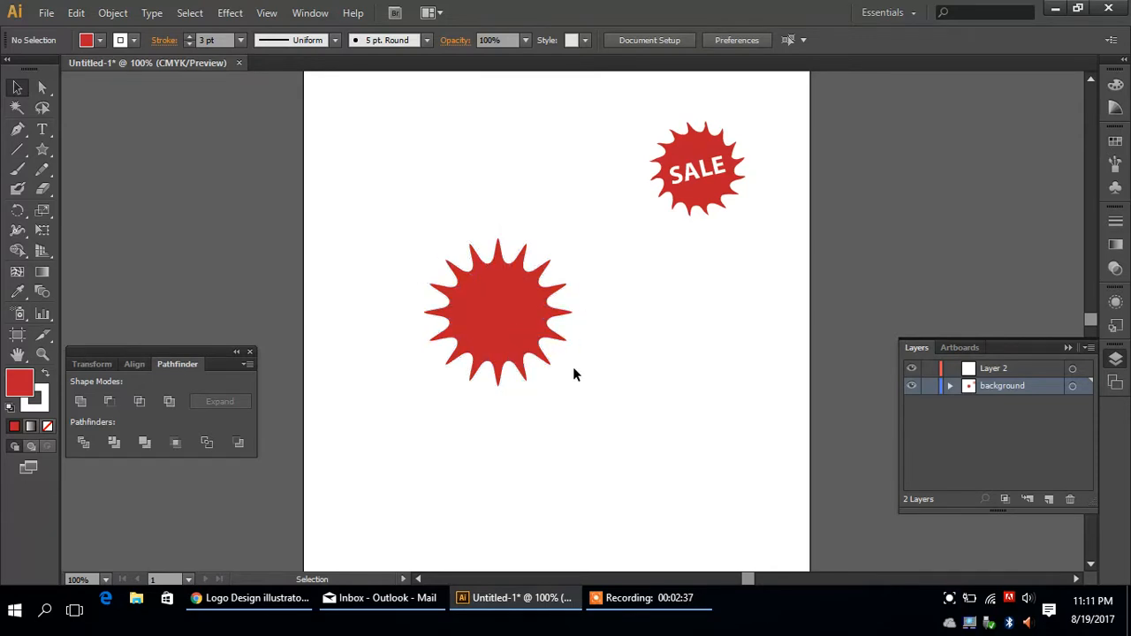
Apply a 30° Twist effect to the rounded red starburst
left_click(498, 312)
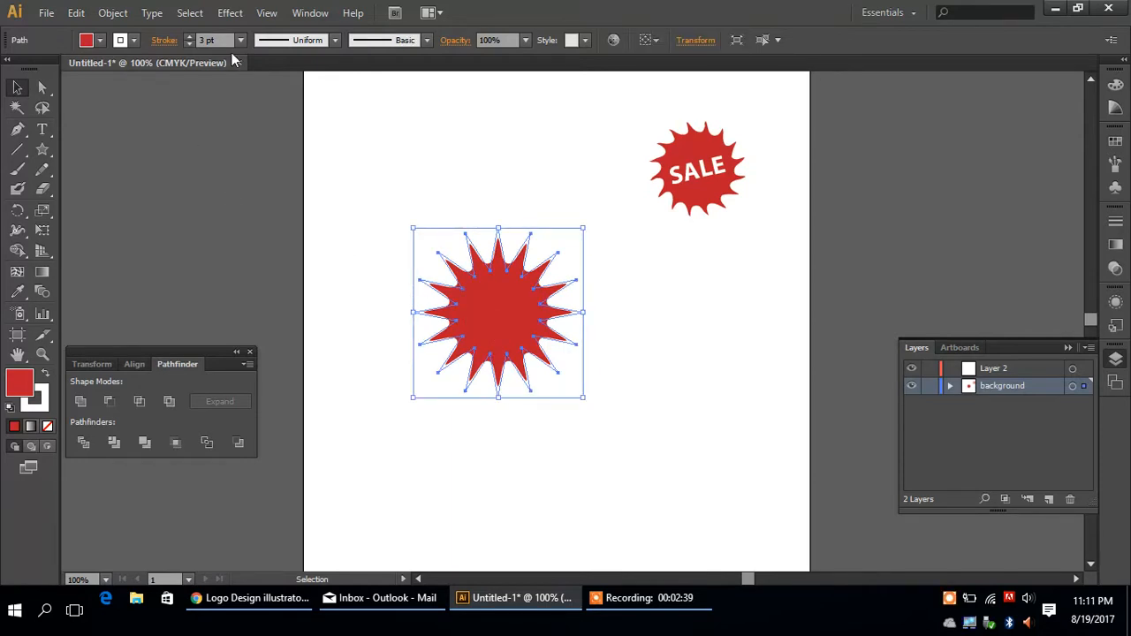
left_click(229, 14)
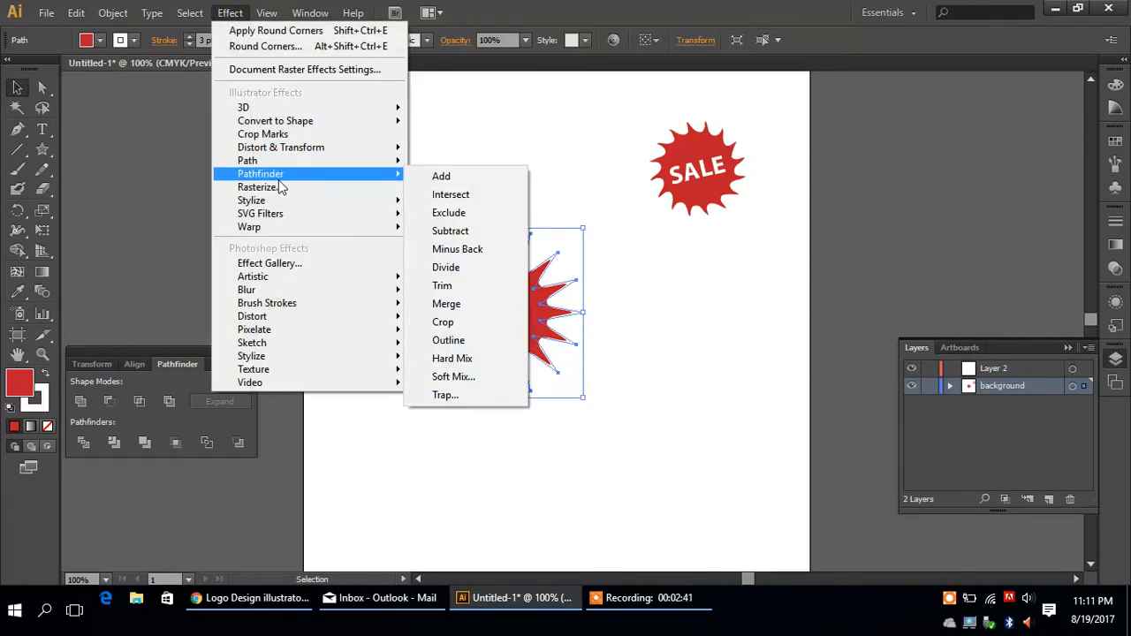
mouse_move(281, 148)
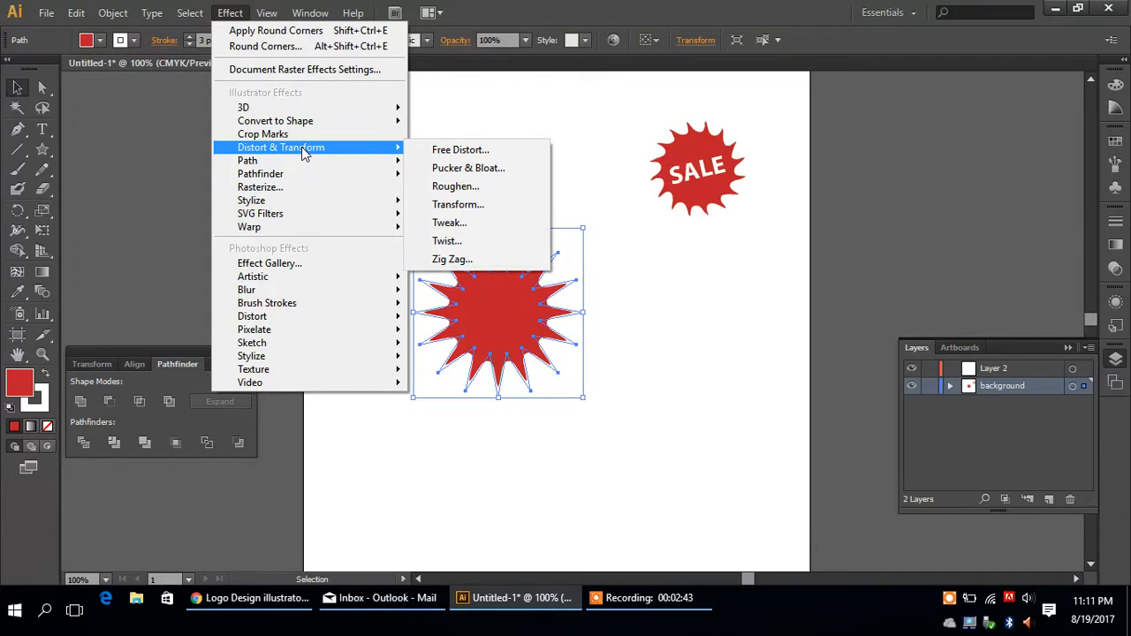
mouse_move(327, 152)
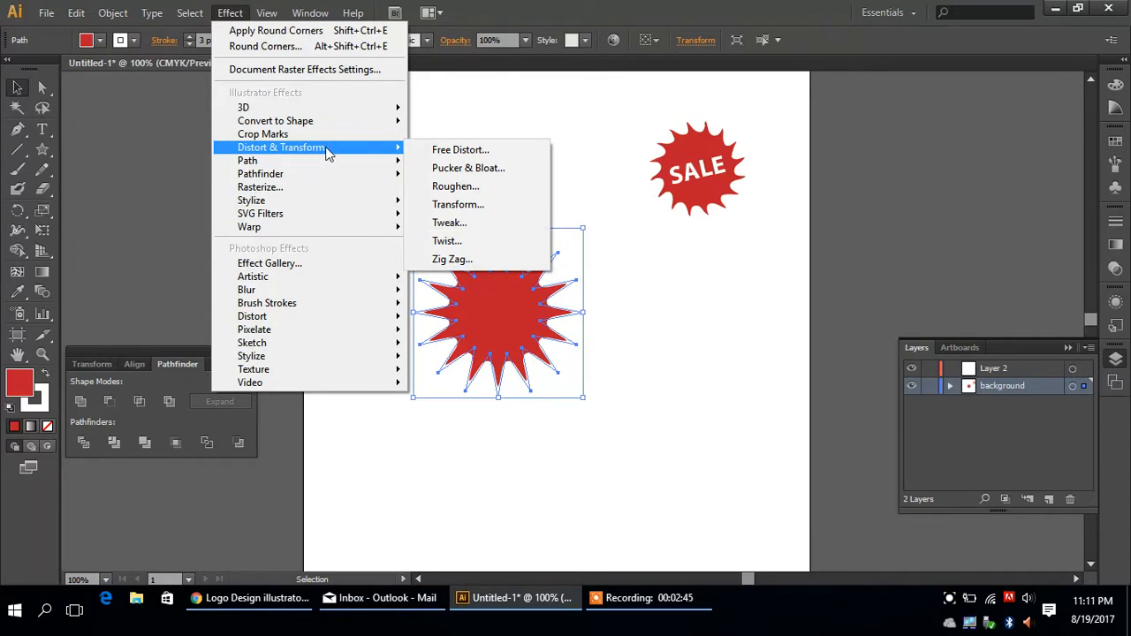
mouse_move(460, 240)
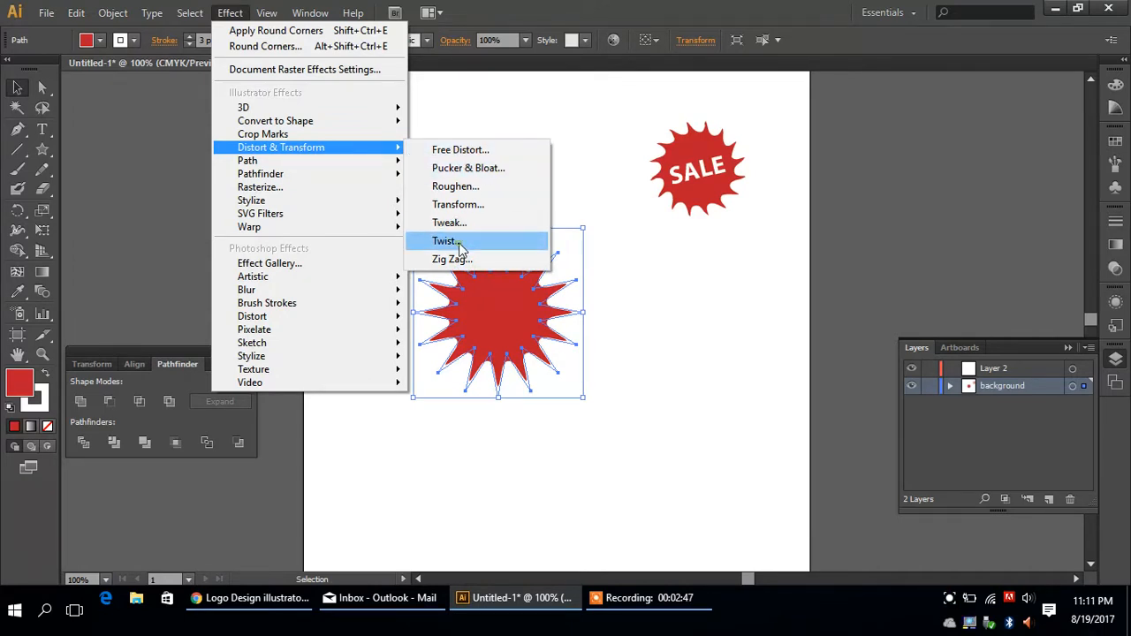
left_click(444, 241)
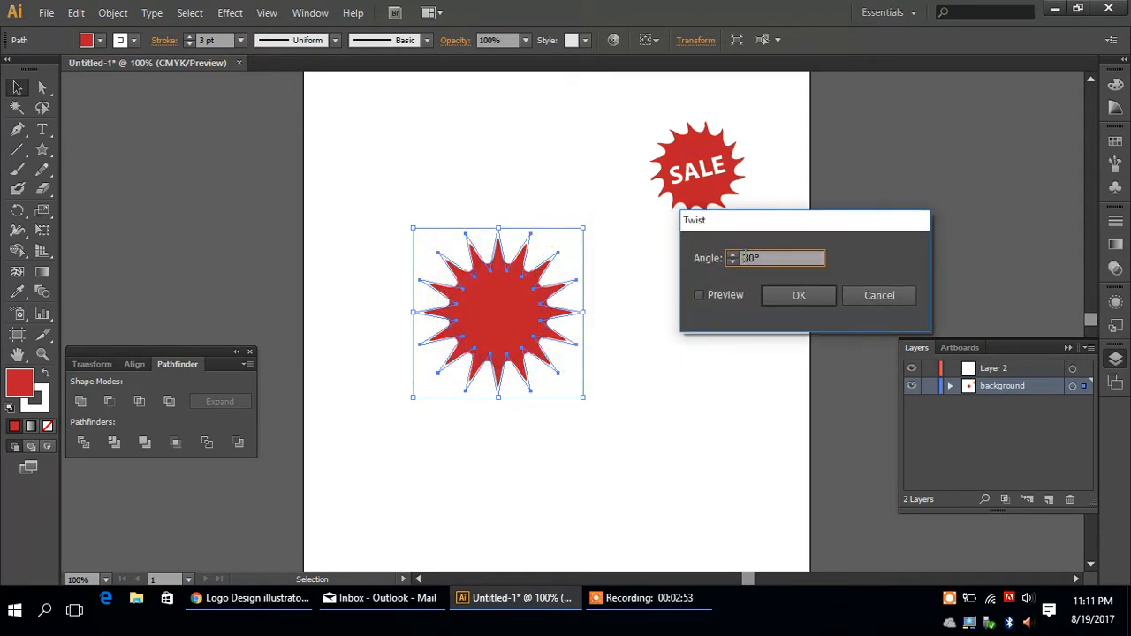
type("30")
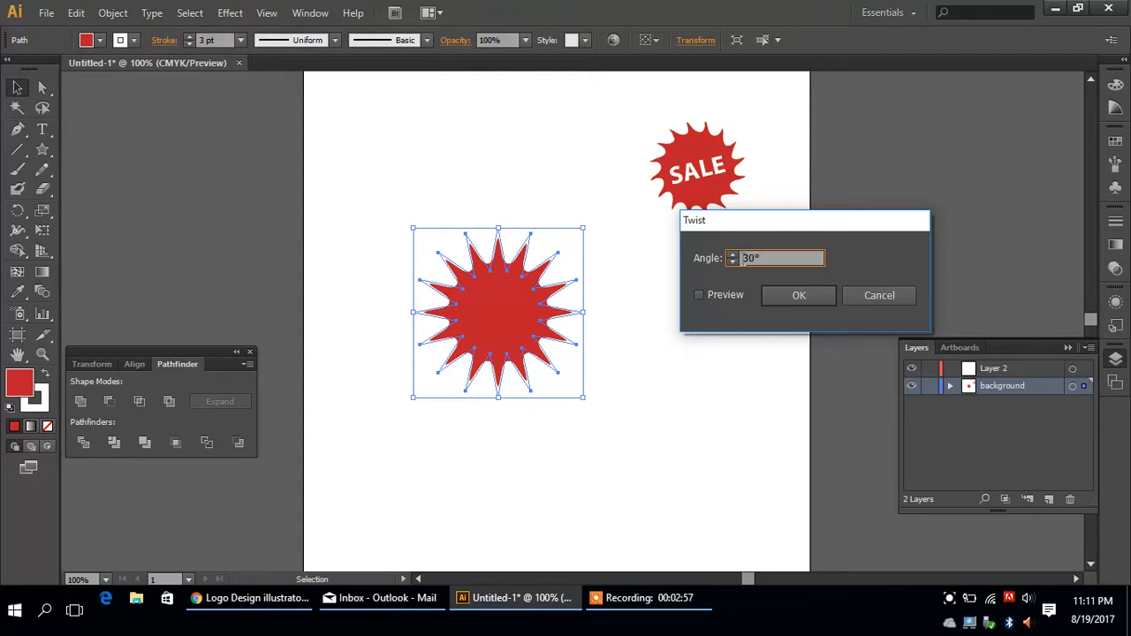
left_click(699, 295)
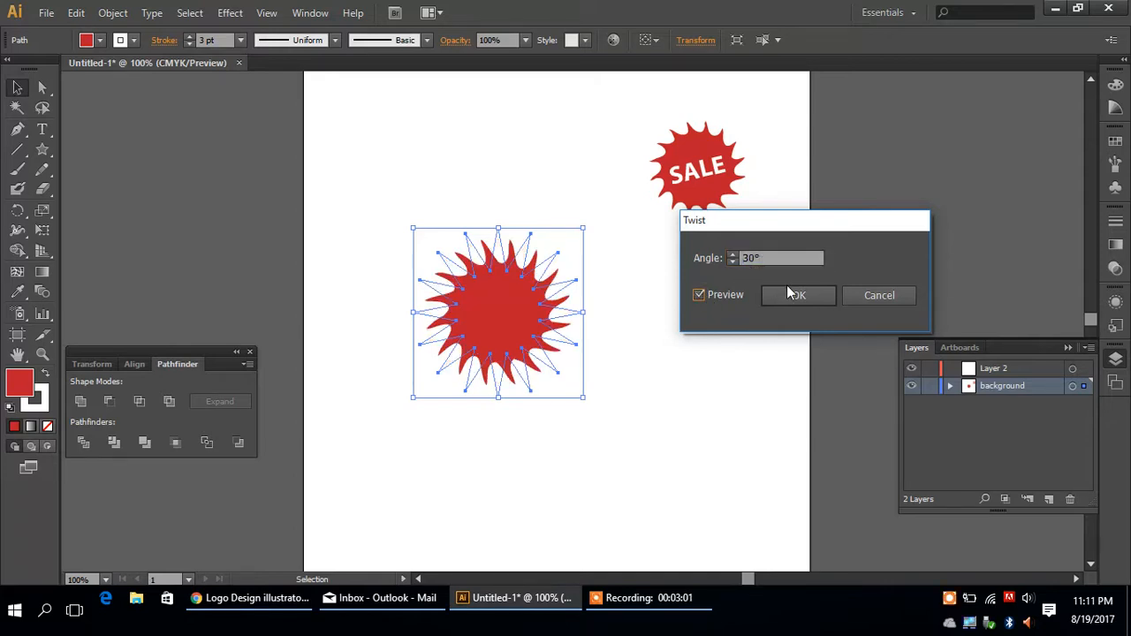
left_click(798, 294)
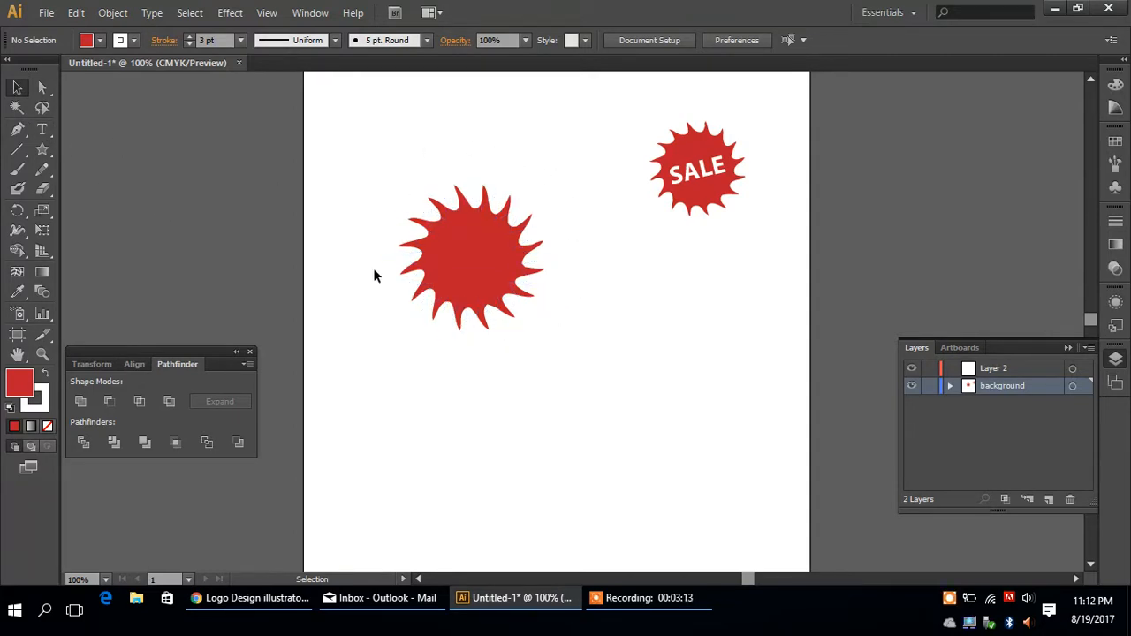
left_click(446, 265)
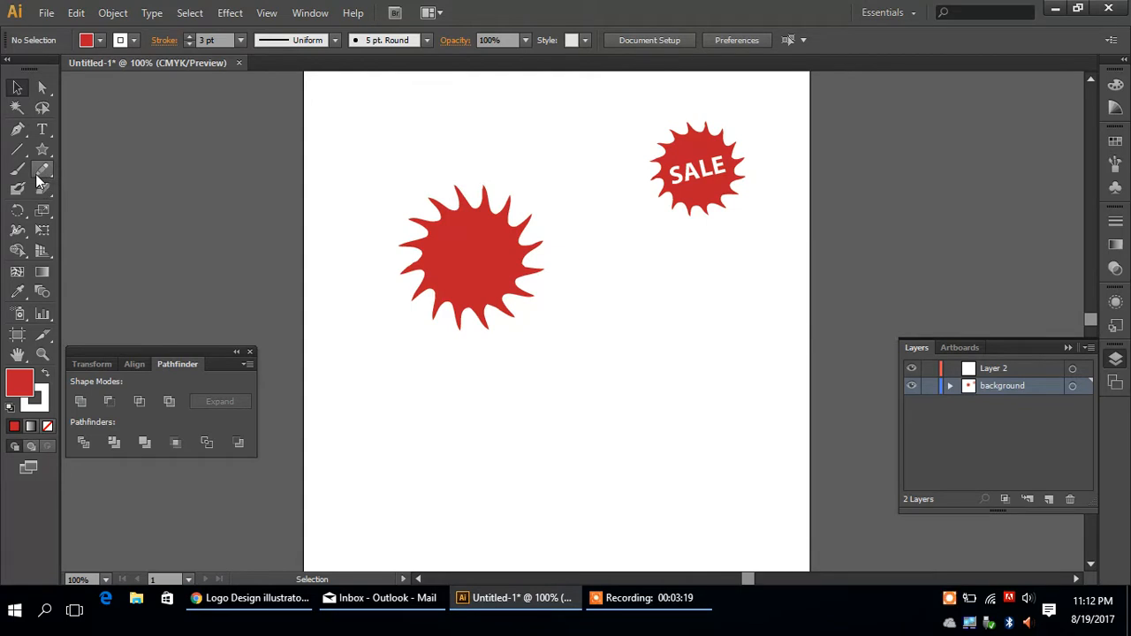
Add a Myriad Pro Bold 12 pt 'SALE' text object below the star
left_click(40, 169)
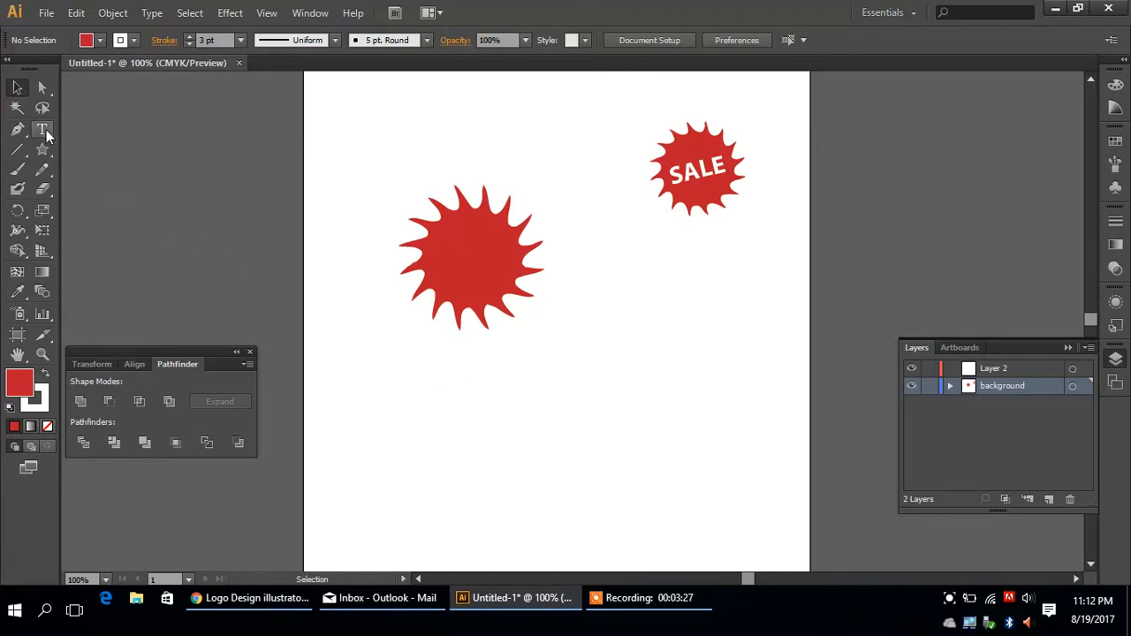
left_click(41, 134)
type("SALE")
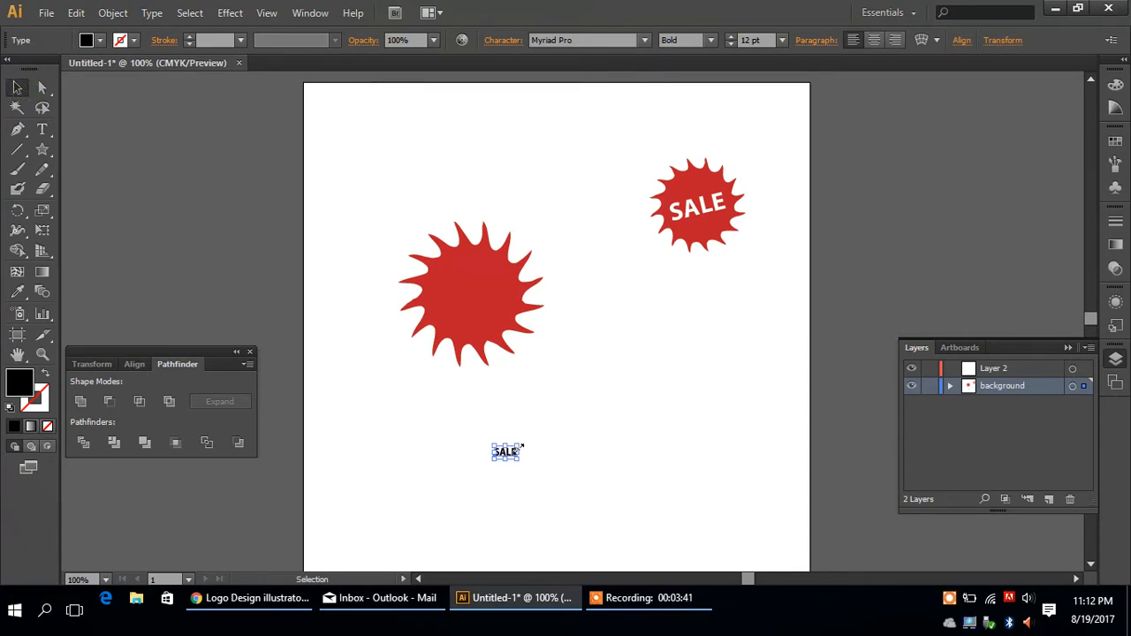
Scale up the SALE text, tilt it, and drag it across the twisted starburst
left_click_drag(521, 446, 623, 380)
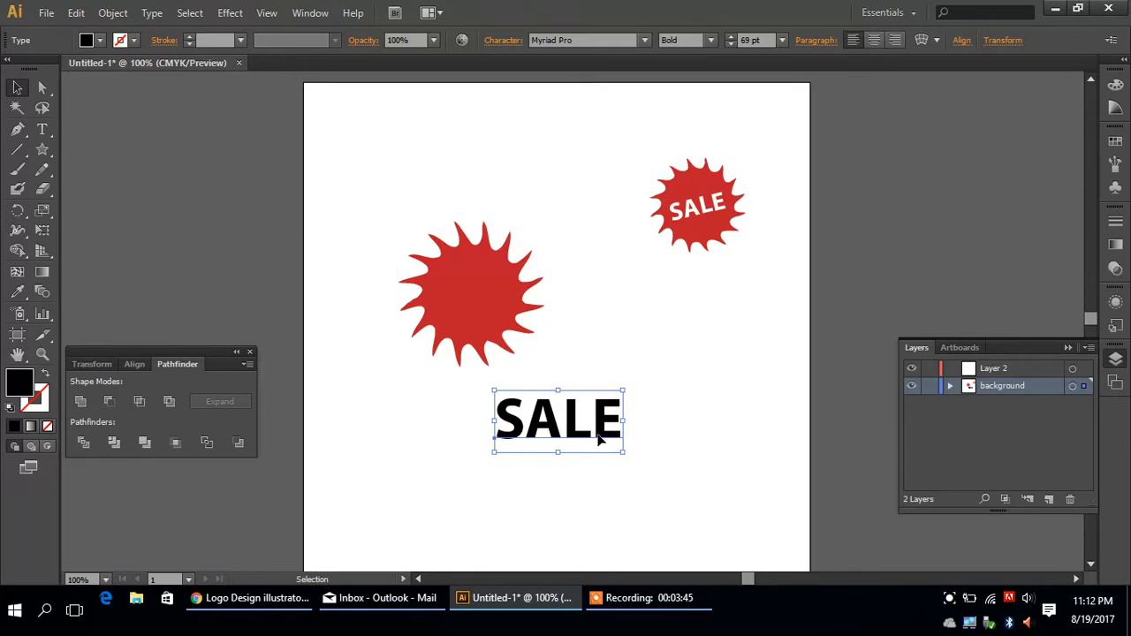
left_click_drag(557, 420, 603, 343)
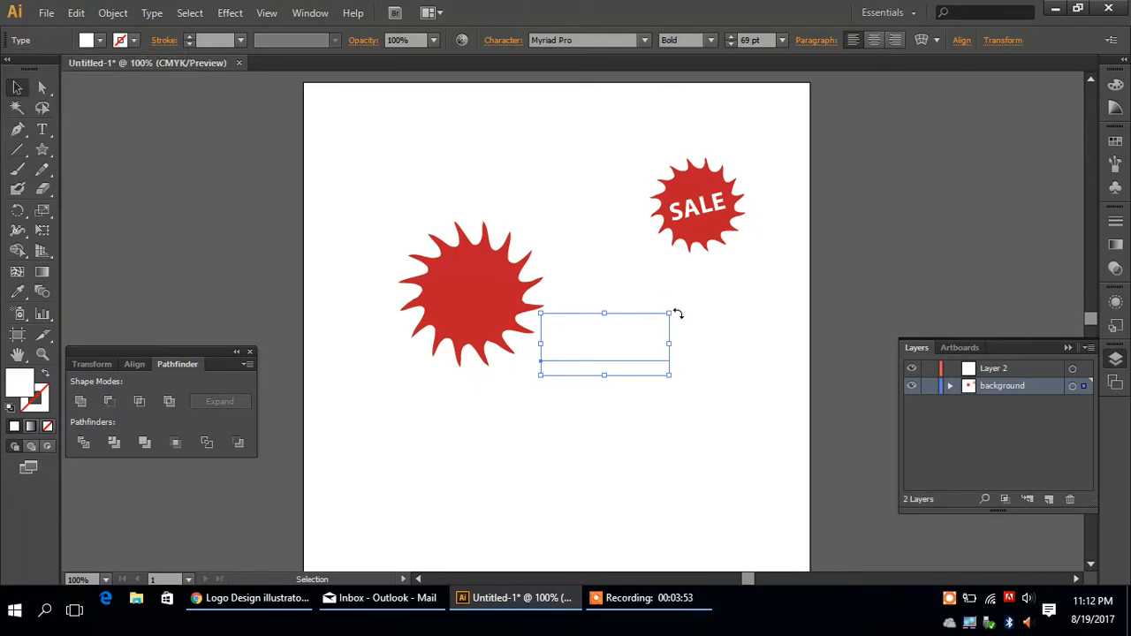
left_click_drag(676, 313, 657, 296)
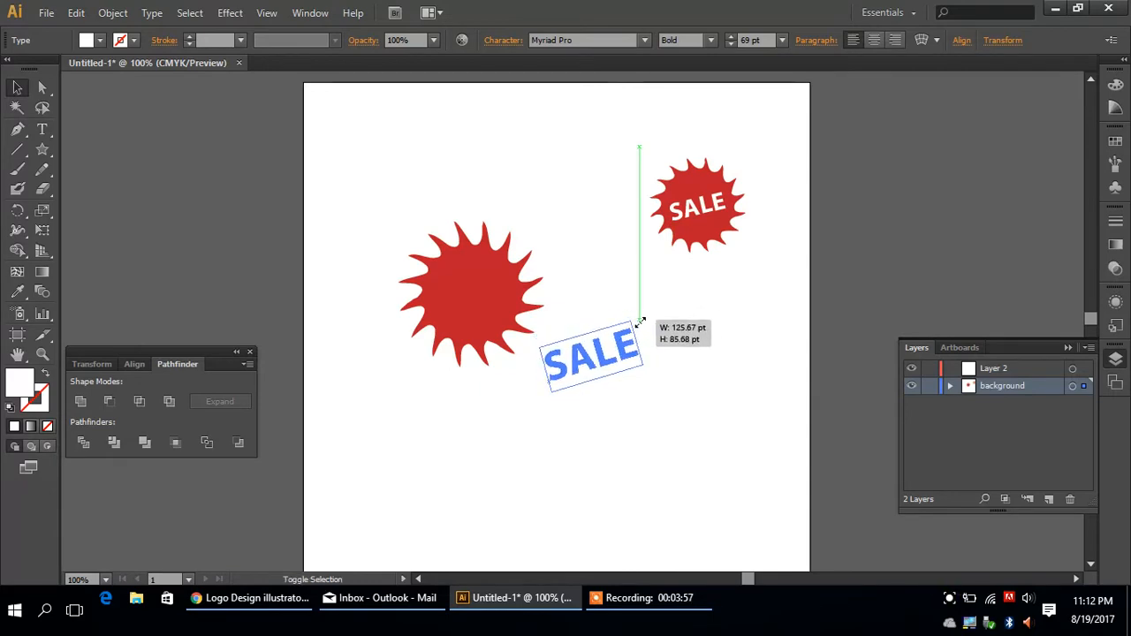
left_click_drag(590, 358, 473, 296)
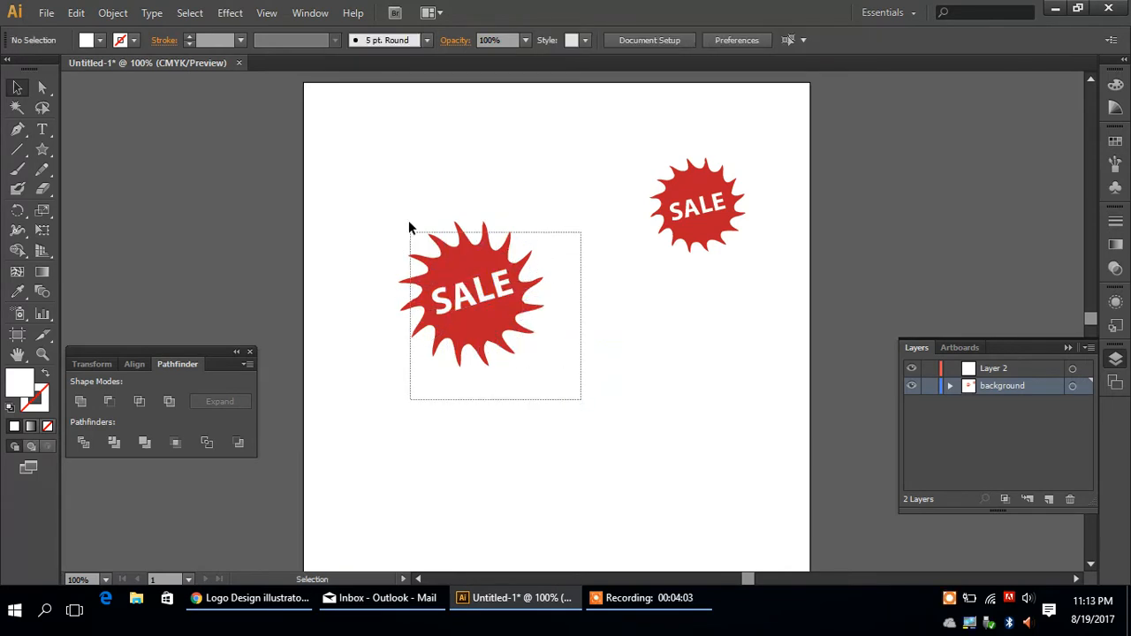
left_click(564, 467)
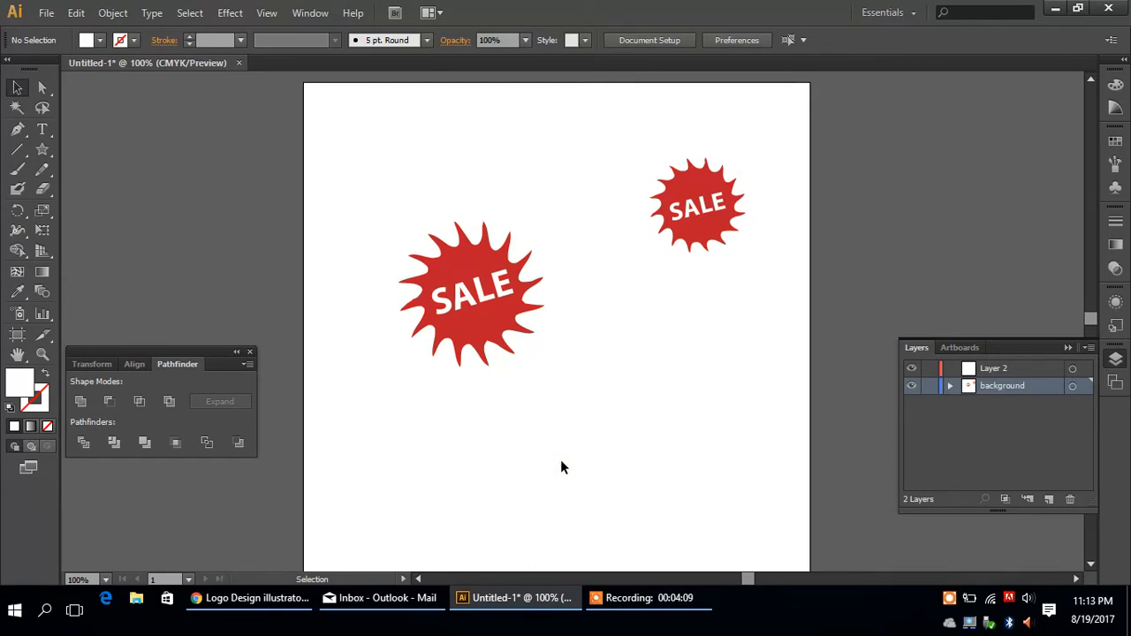
mouse_move(547, 418)
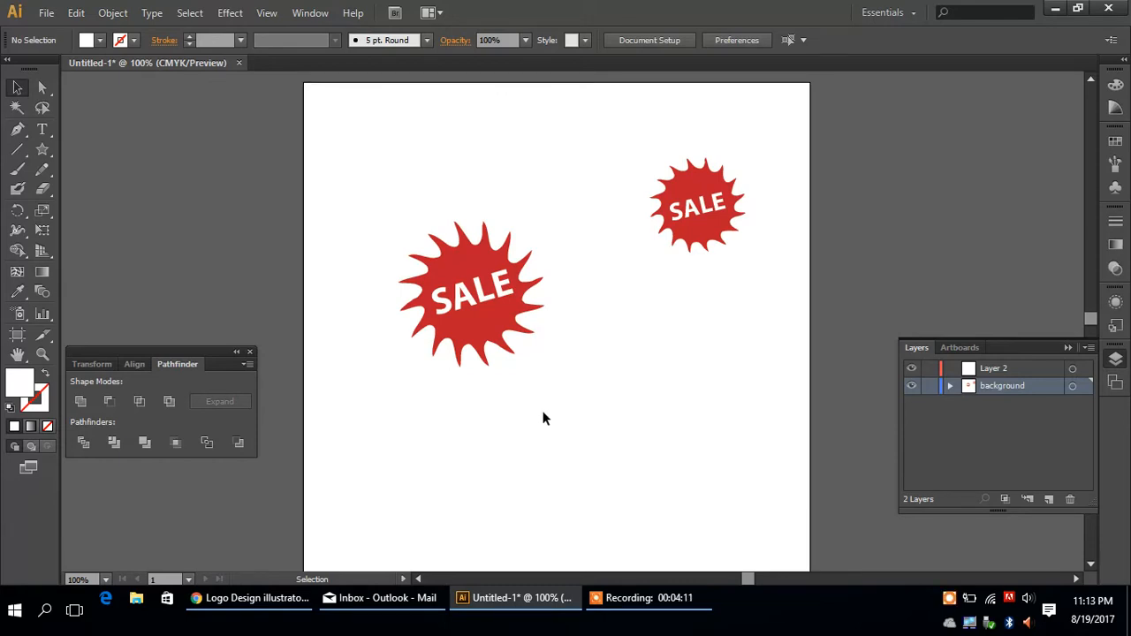